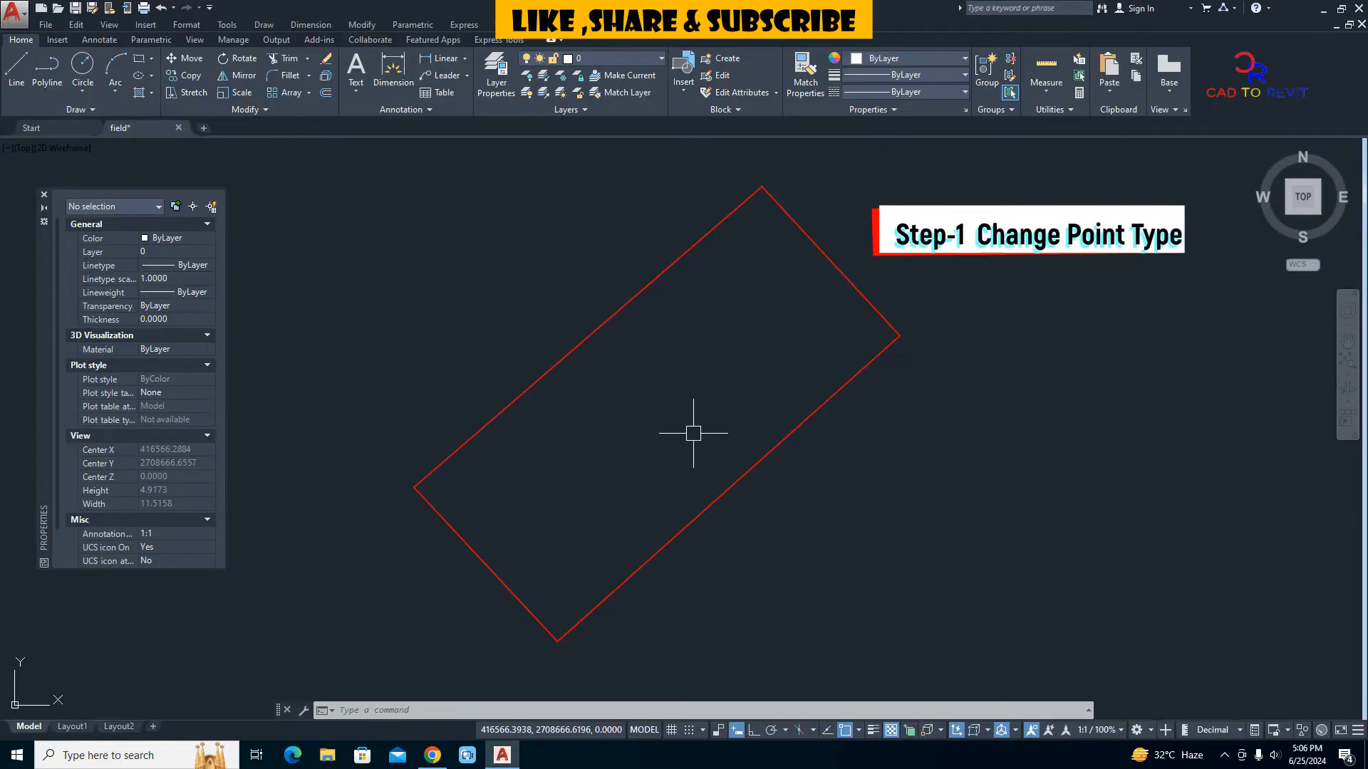
Via PTYPE, choose the crossed-circle point style at size .15 in absolute units
{"action": "type", "text": "Pt"}
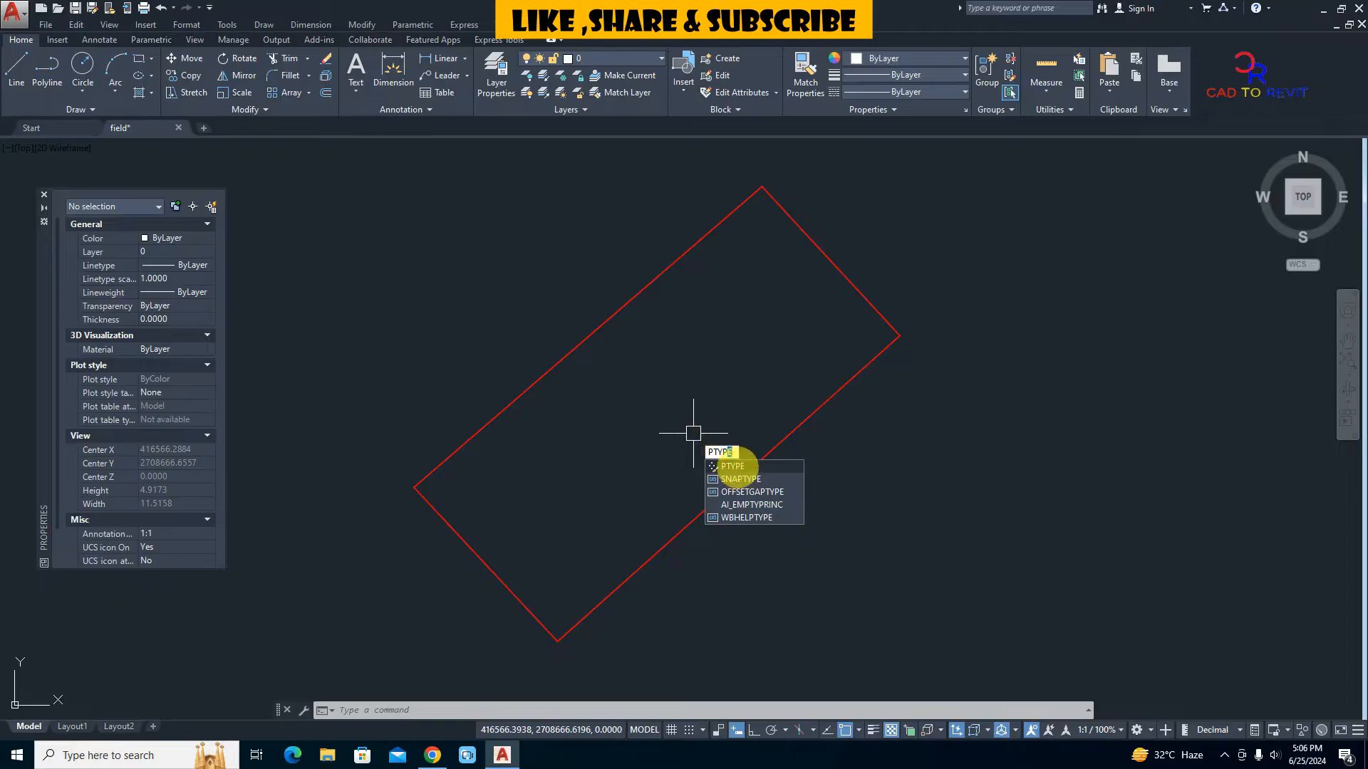
{"action": "left_click", "coordinate": [732, 465]}
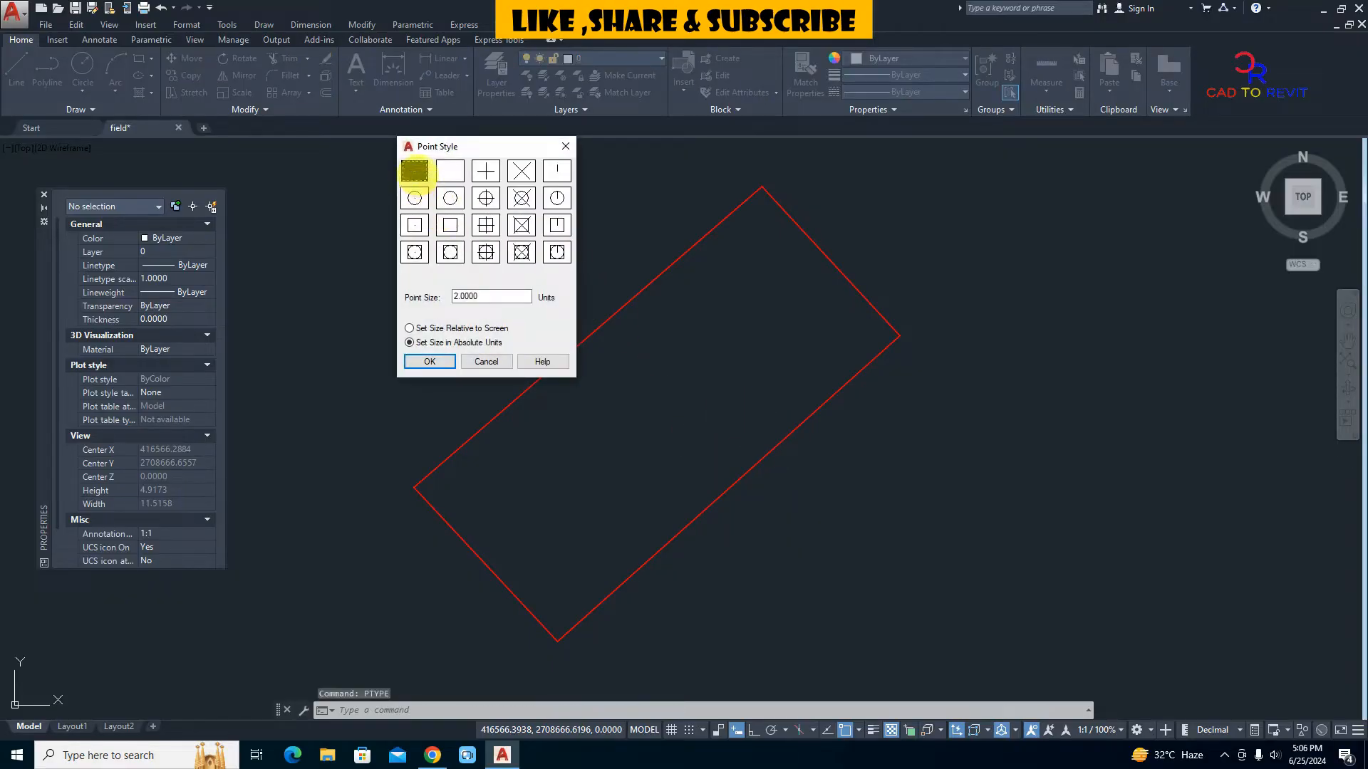
{"action": "left_click", "coordinate": [521, 198]}
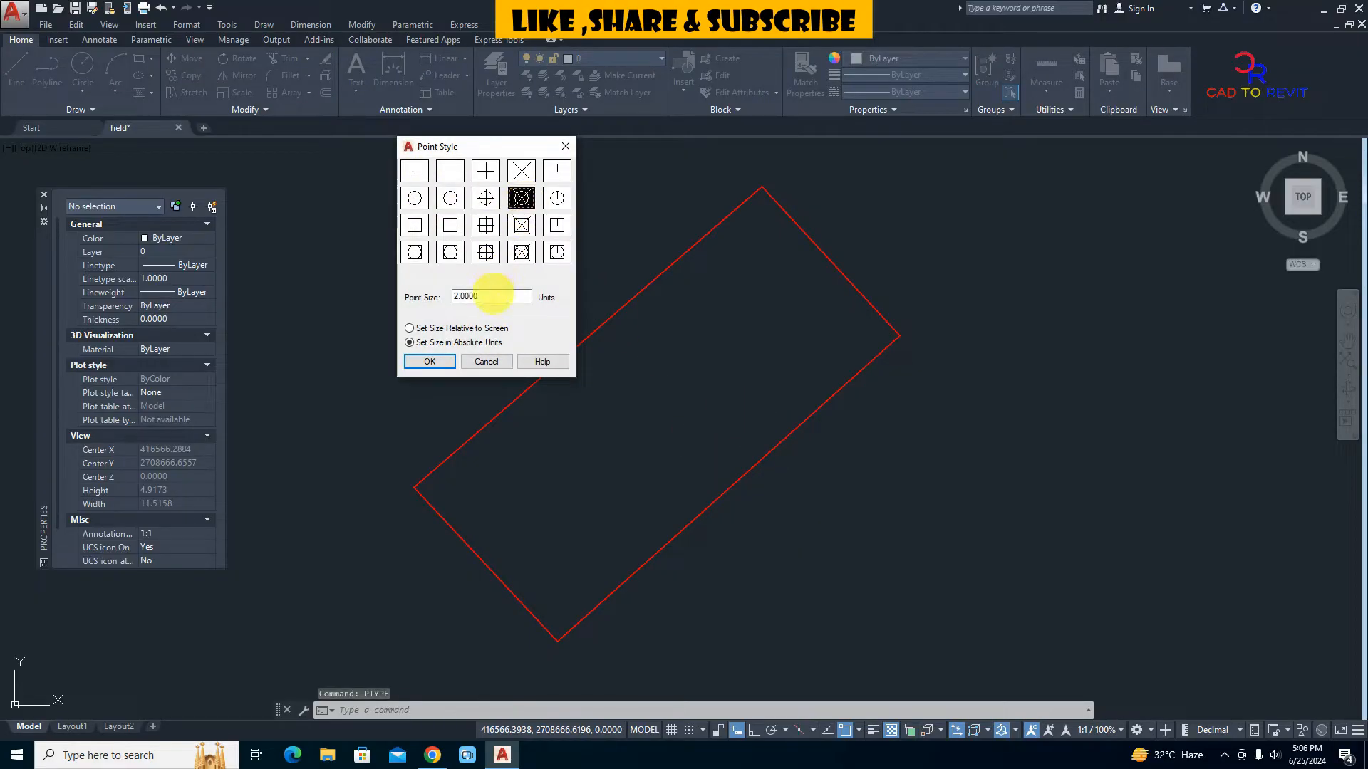
{"action": "type", "text": ".15"}
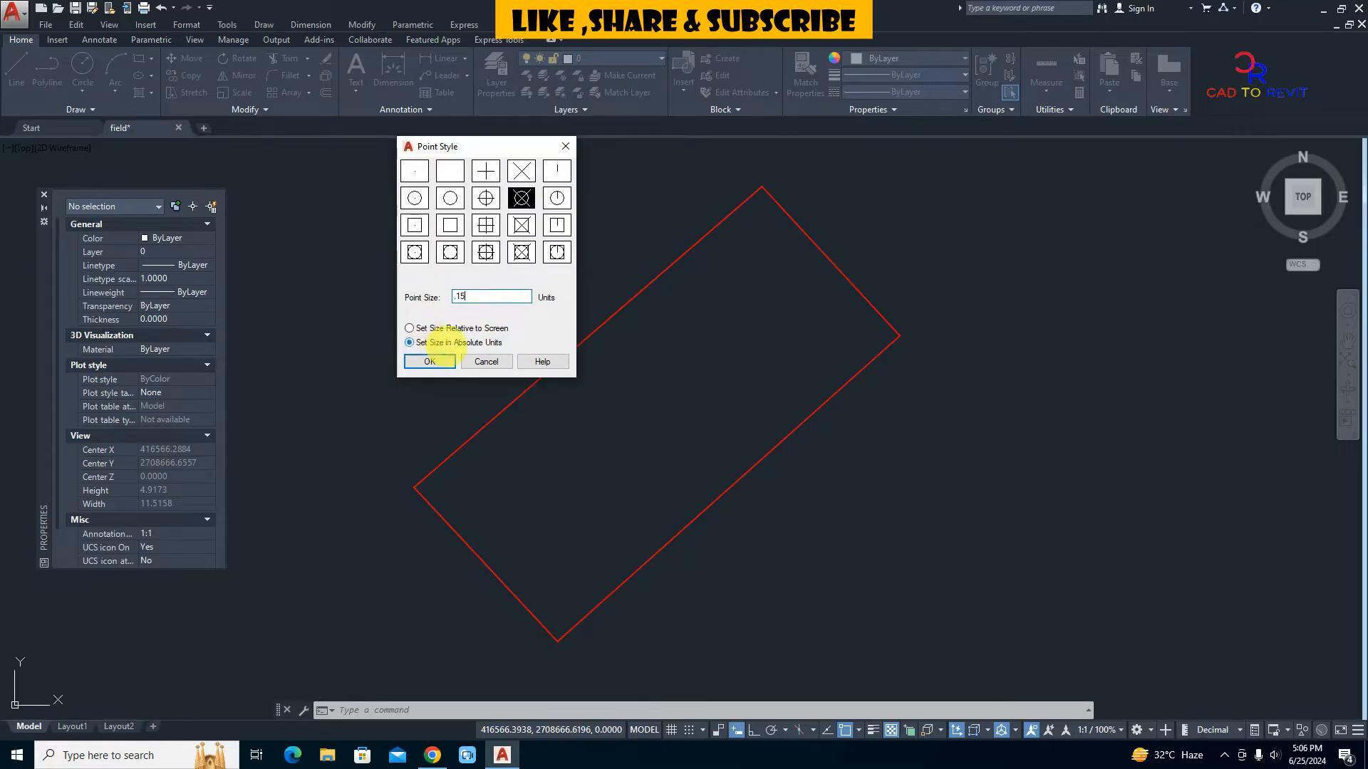
{"action": "left_click", "coordinate": [429, 361]}
{"action": "type", "text": "POINT"}
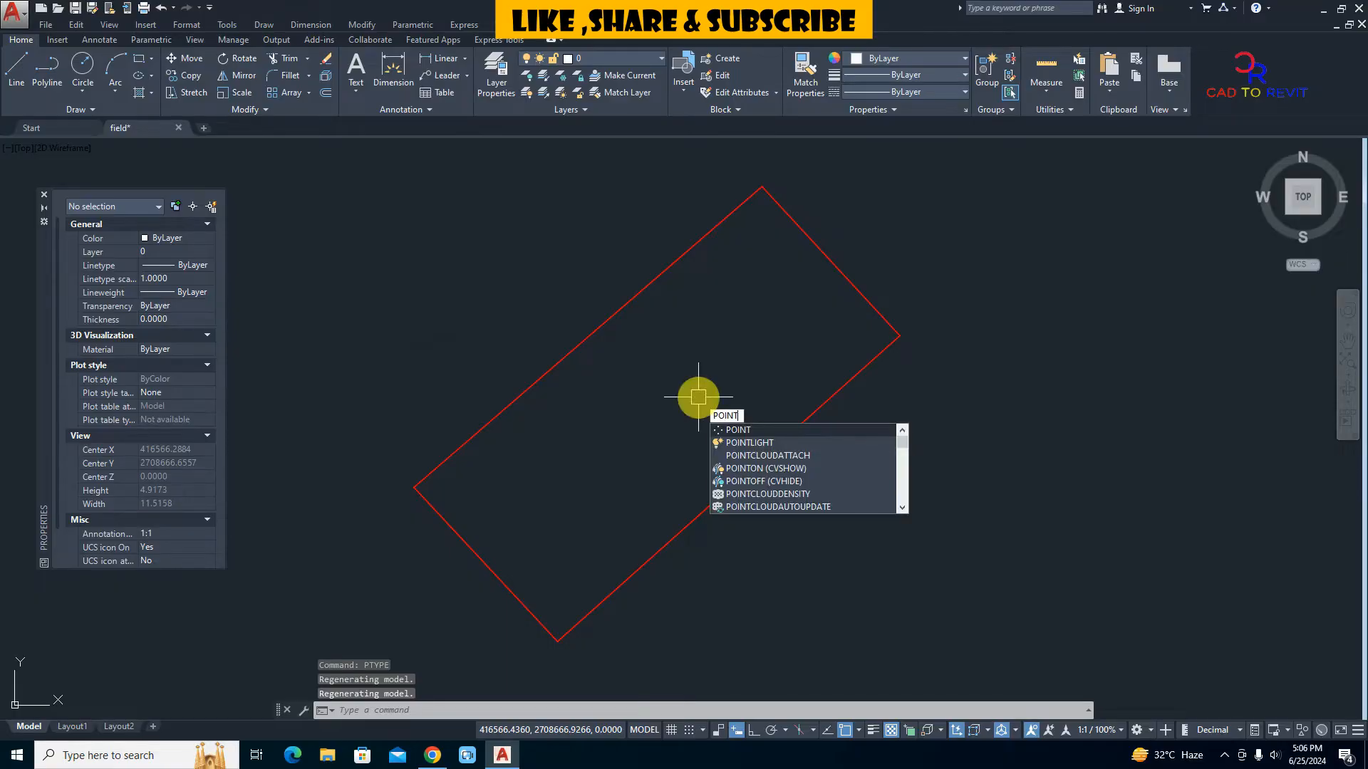
Place a single point snapped to the rectangle's top corner and verify it
{"action": "left_click", "coordinate": [737, 429]}
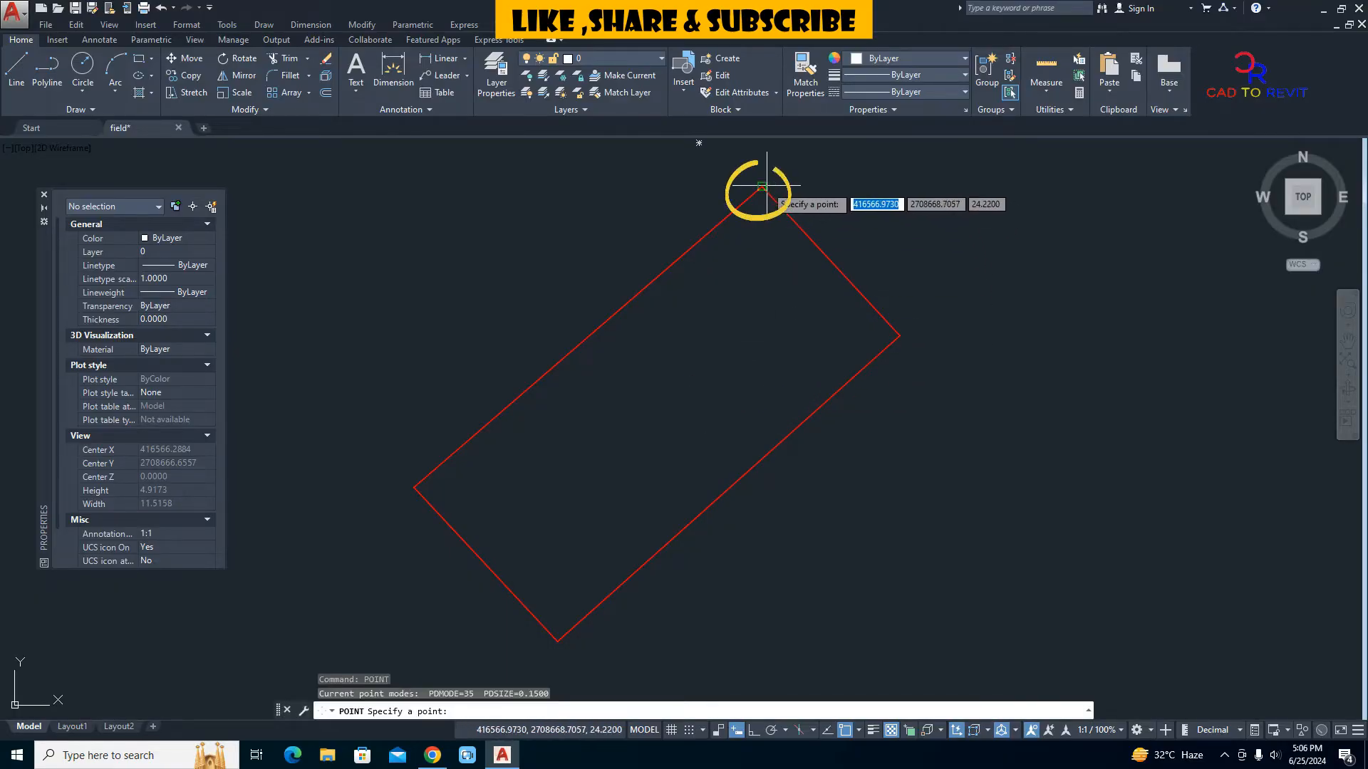
{"action": "left_click", "coordinate": [761, 187]}
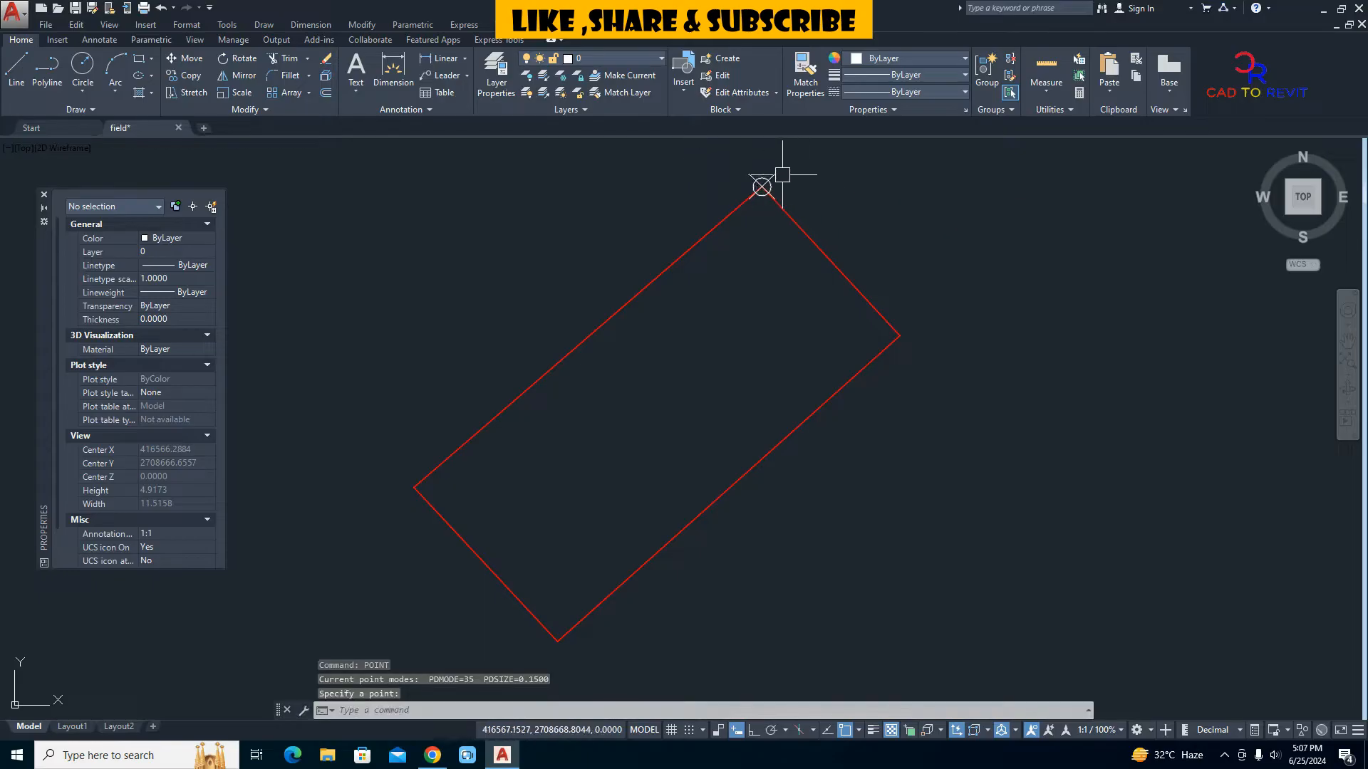
{"action": "left_click", "coordinate": [761, 185]}
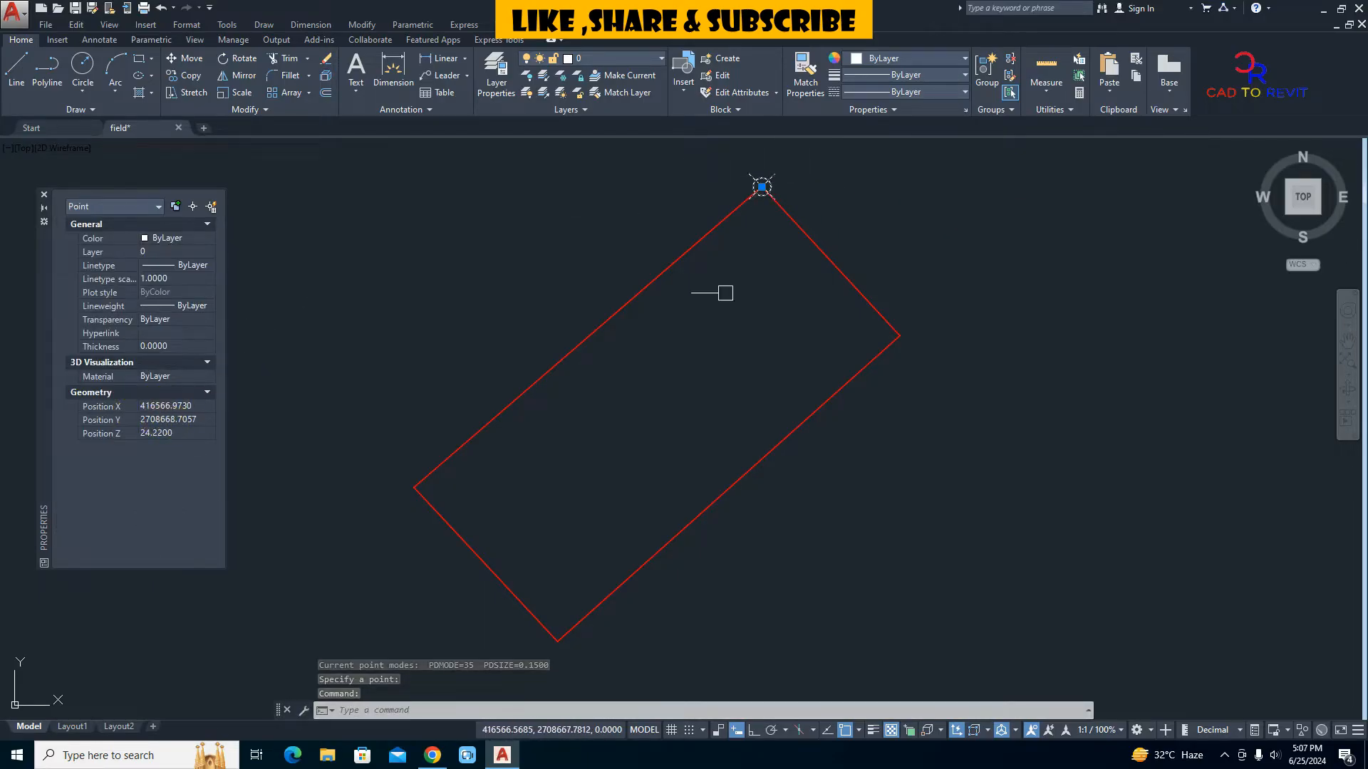
{"action": "key", "text": "Escape"}
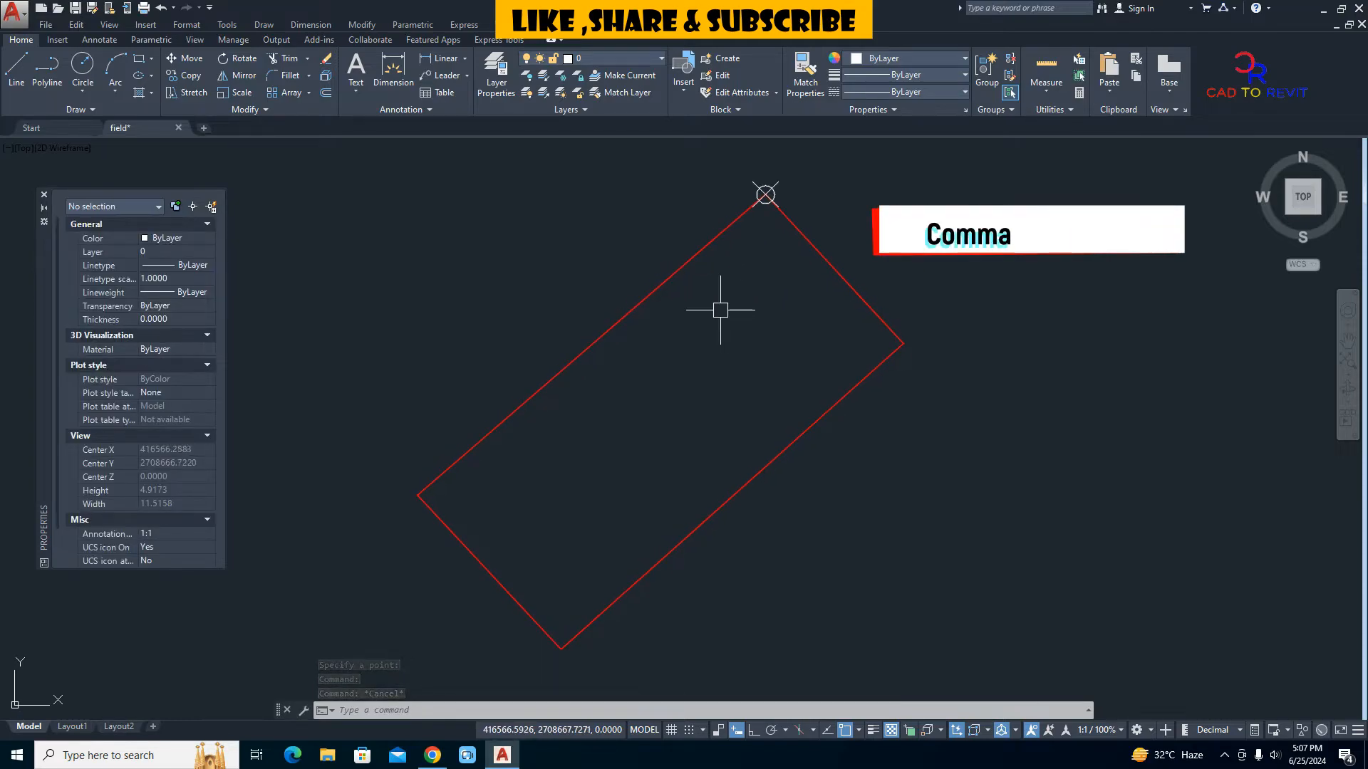
Via FIELD, read the point's Position in current units with Z excluded, giving X,Y only
{"action": "type", "text": "field"}
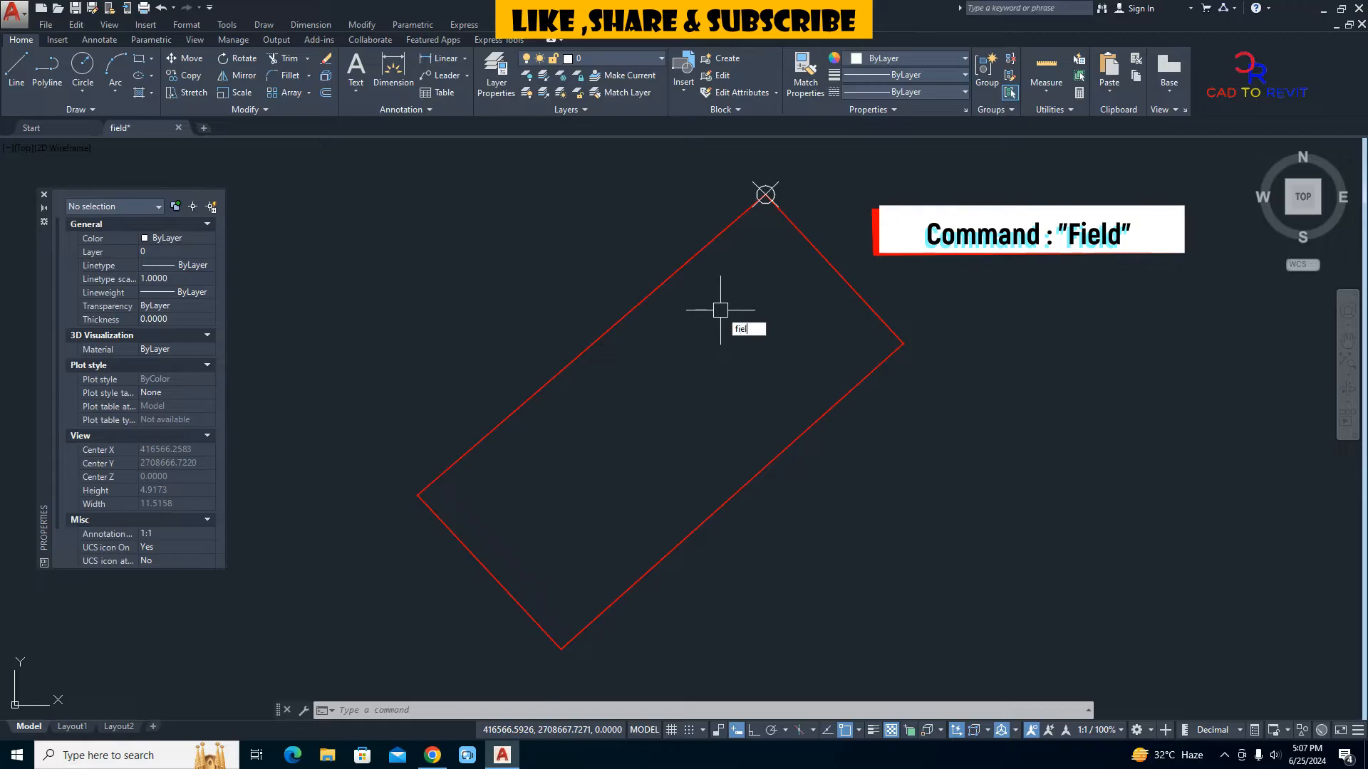
{"action": "key", "text": "Return"}
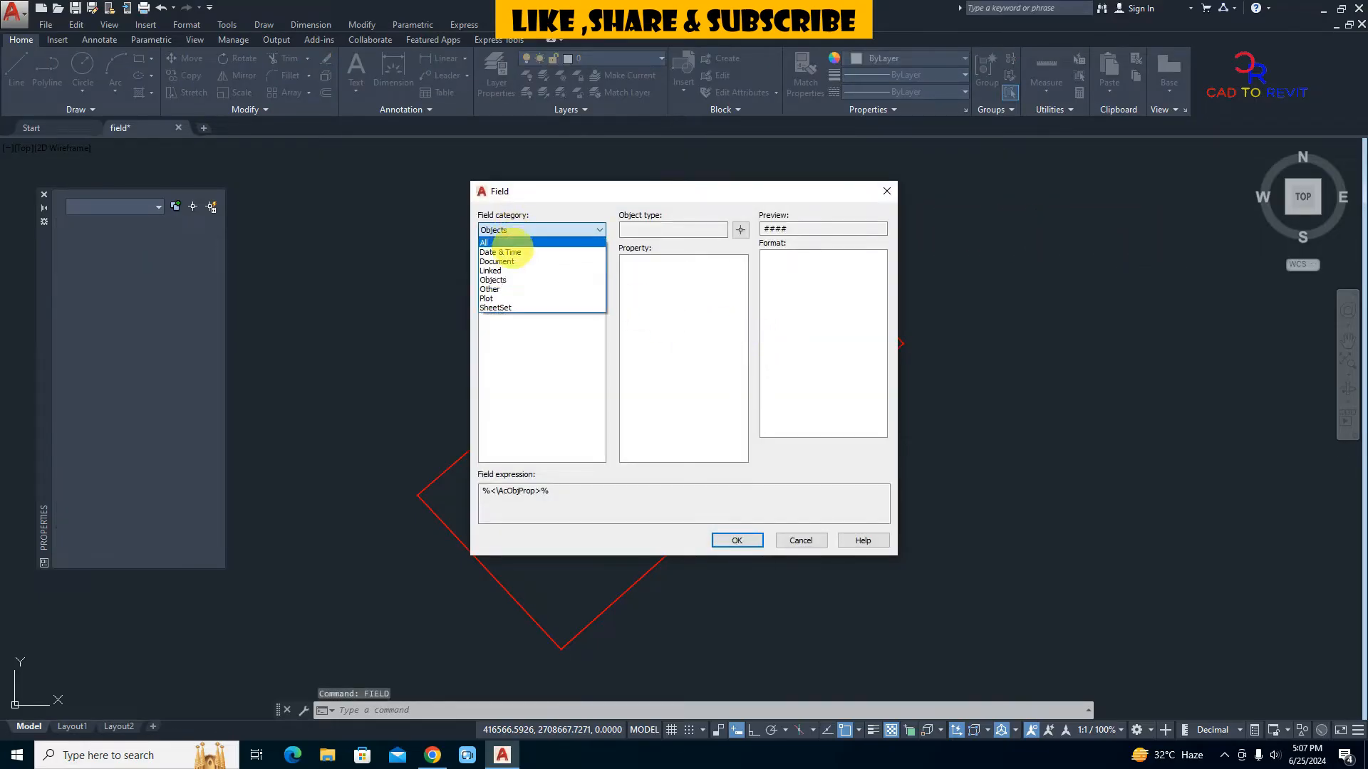
{"action": "left_click", "coordinate": [493, 281]}
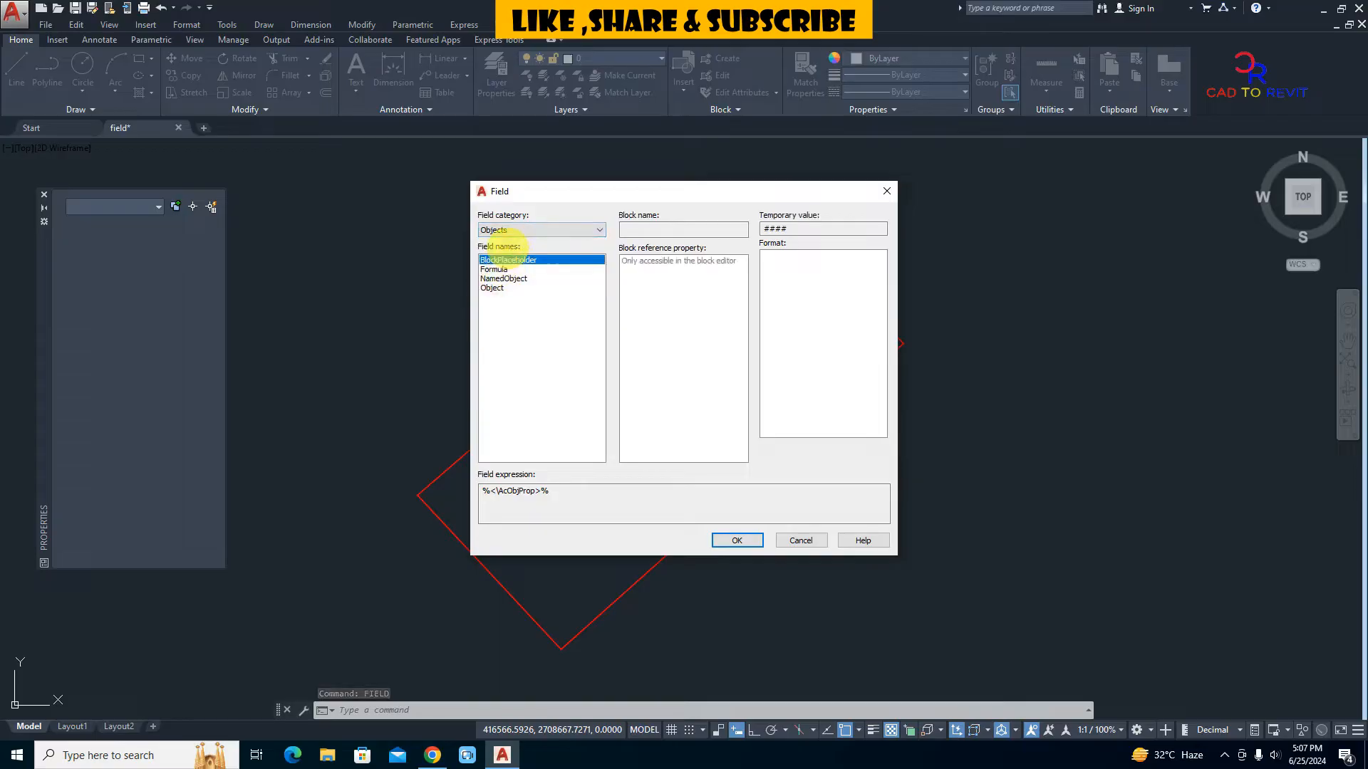
{"action": "left_click", "coordinate": [491, 287]}
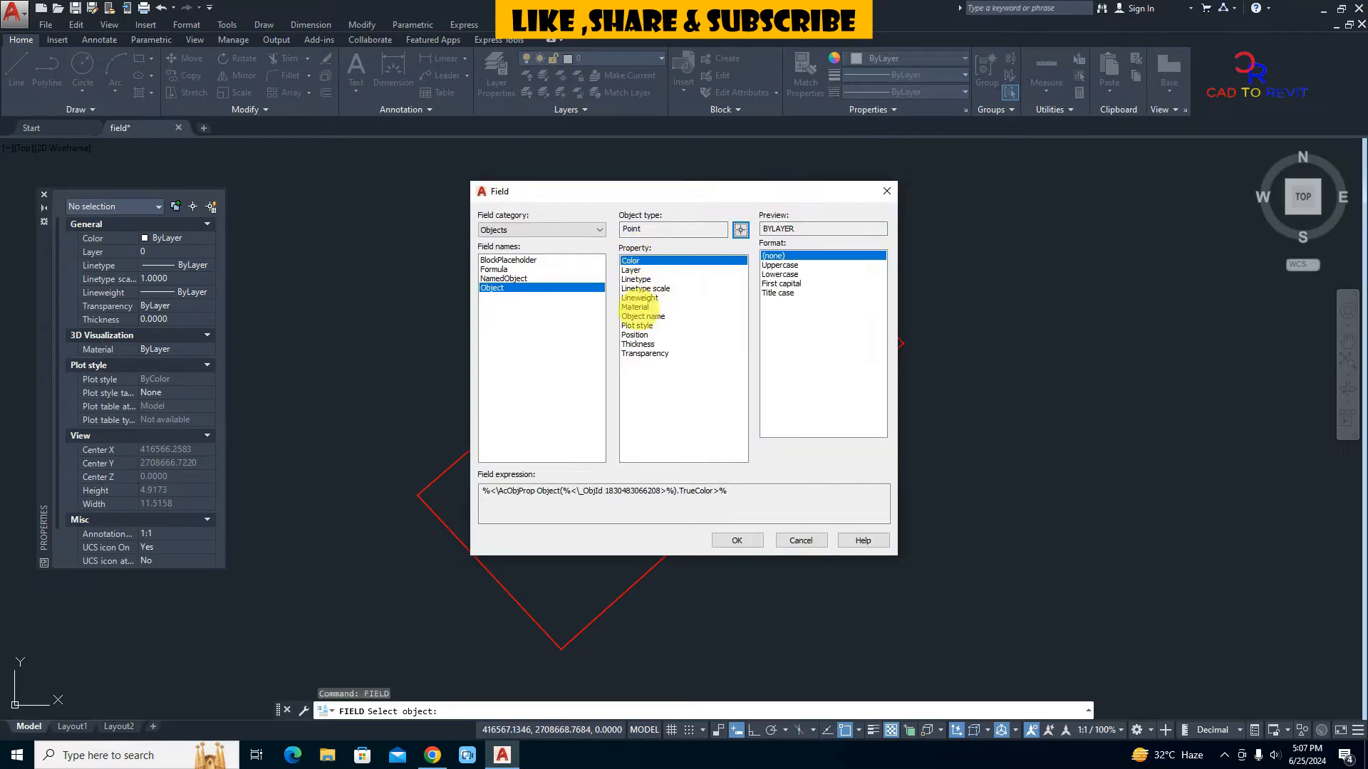
{"action": "left_click", "coordinate": [636, 334]}
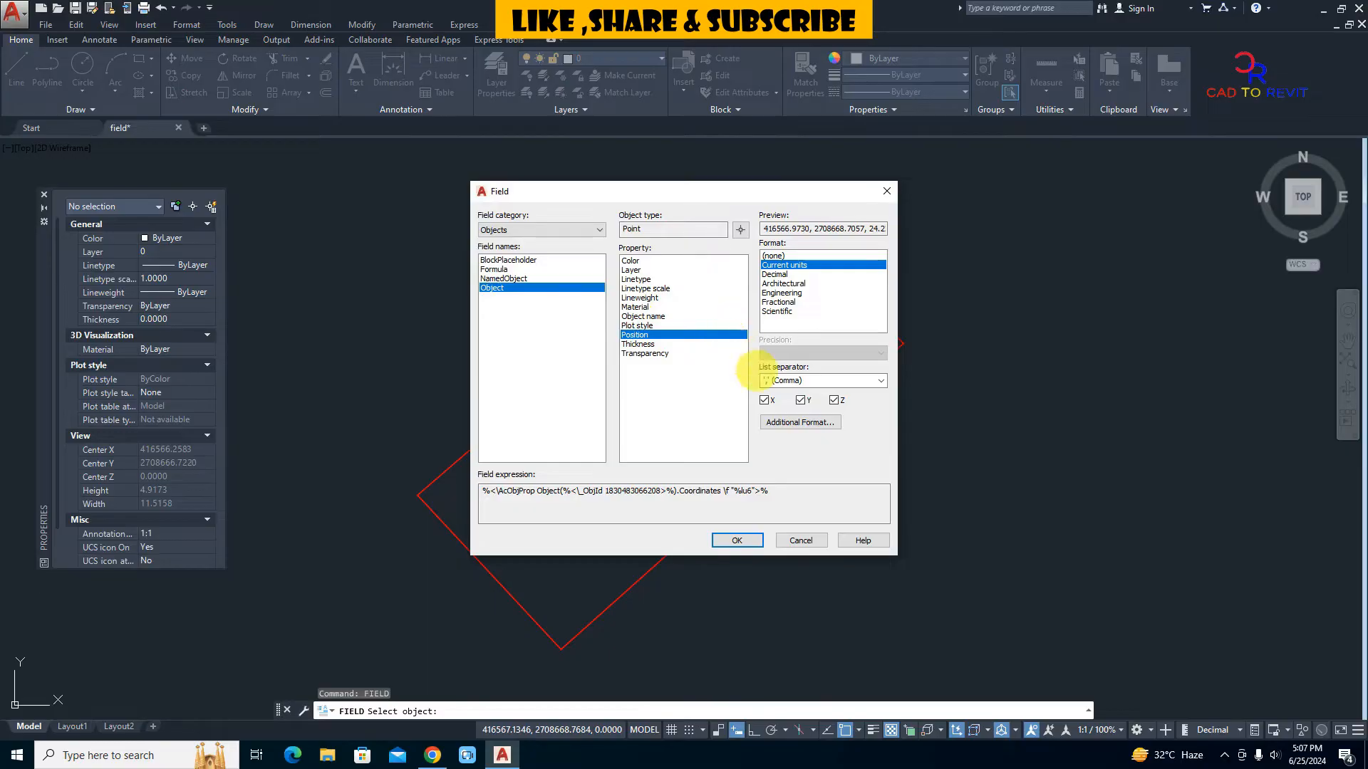
{"action": "left_click", "coordinate": [835, 400]}
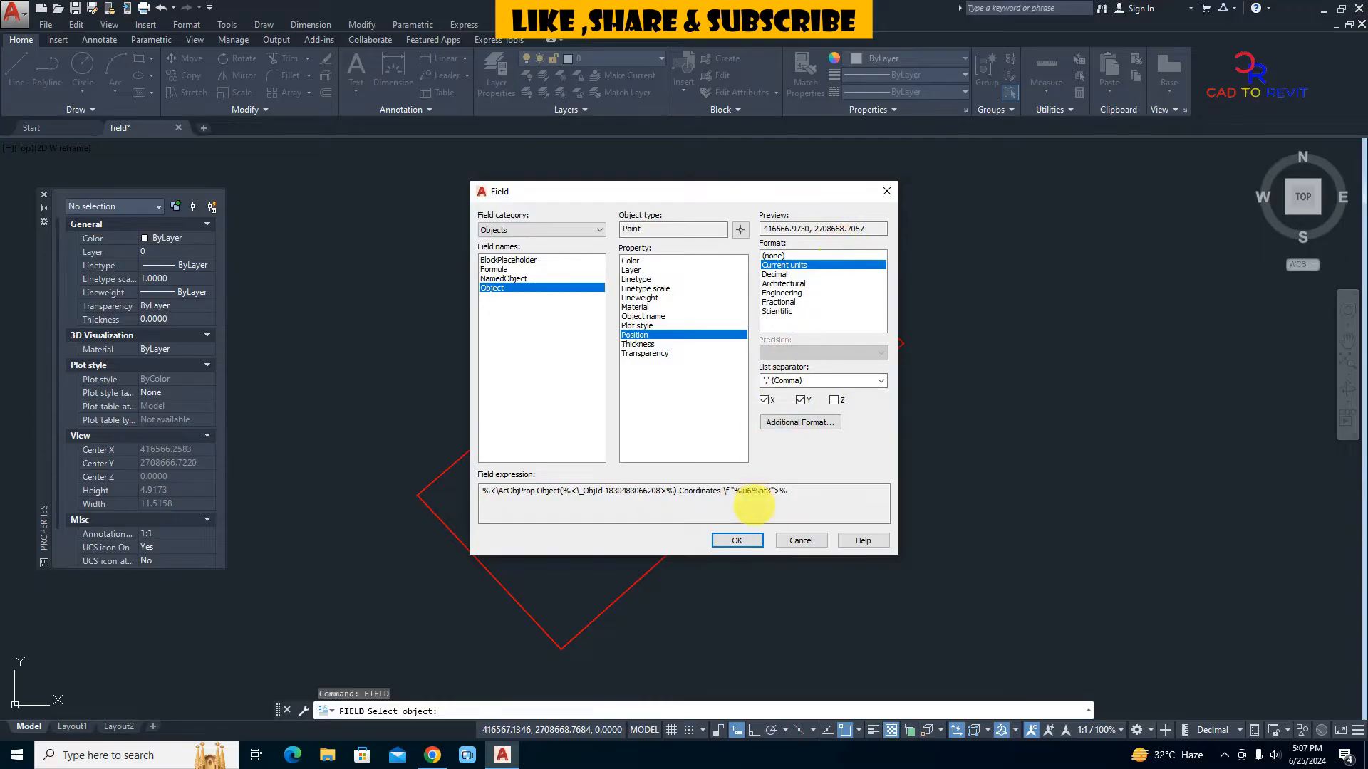
{"action": "left_click", "coordinate": [736, 540]}
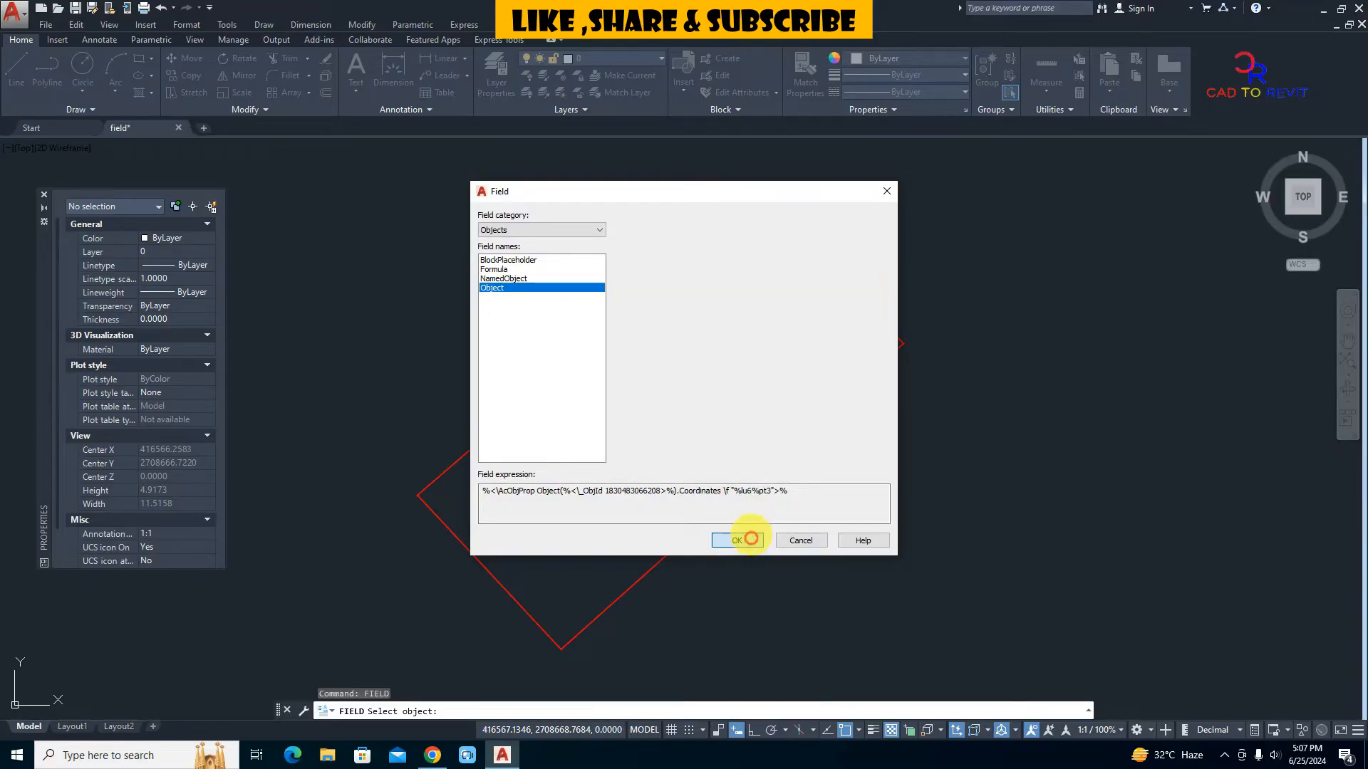
{"action": "left_click", "coordinate": [734, 540]}
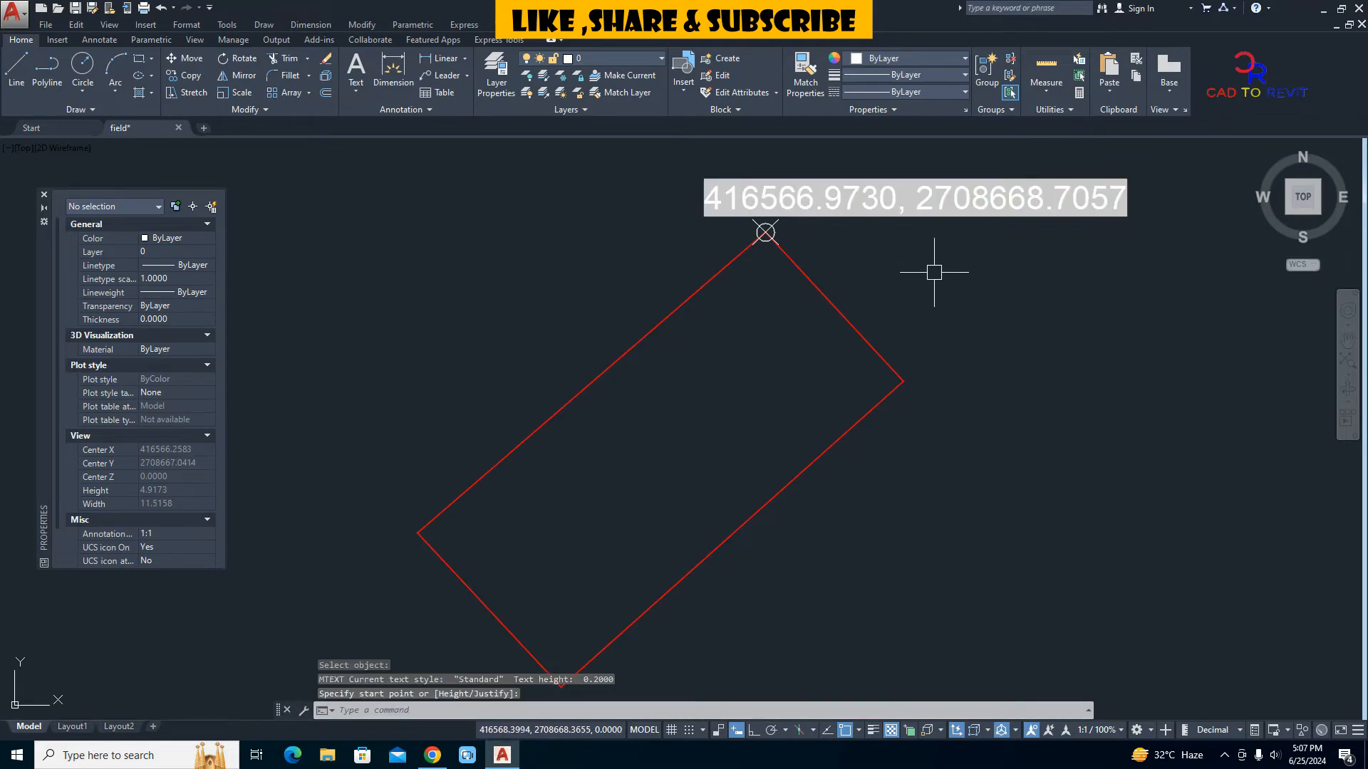
{"action": "mouse_move", "coordinate": [892, 242]}
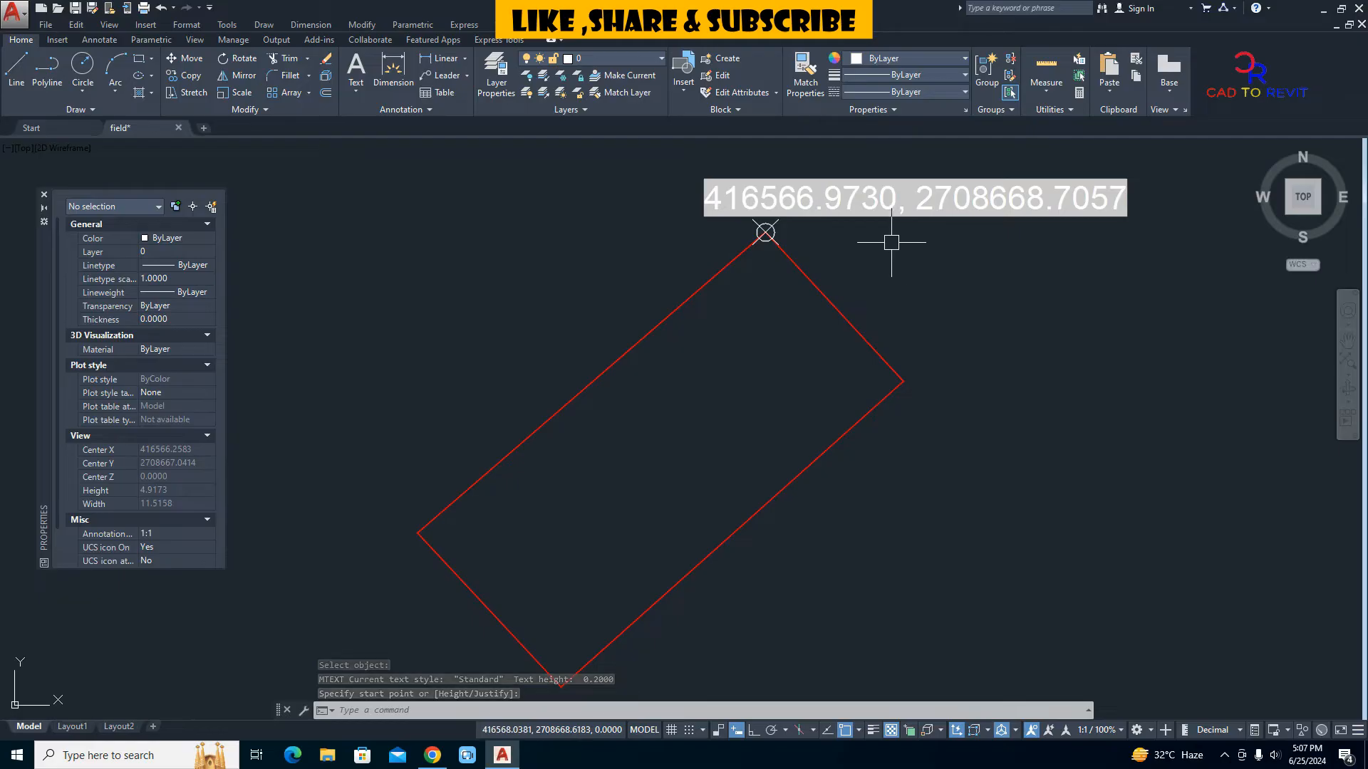
Drop the coordinate text above the top corner, then select the point with its label
{"action": "left_click", "coordinate": [913, 198]}
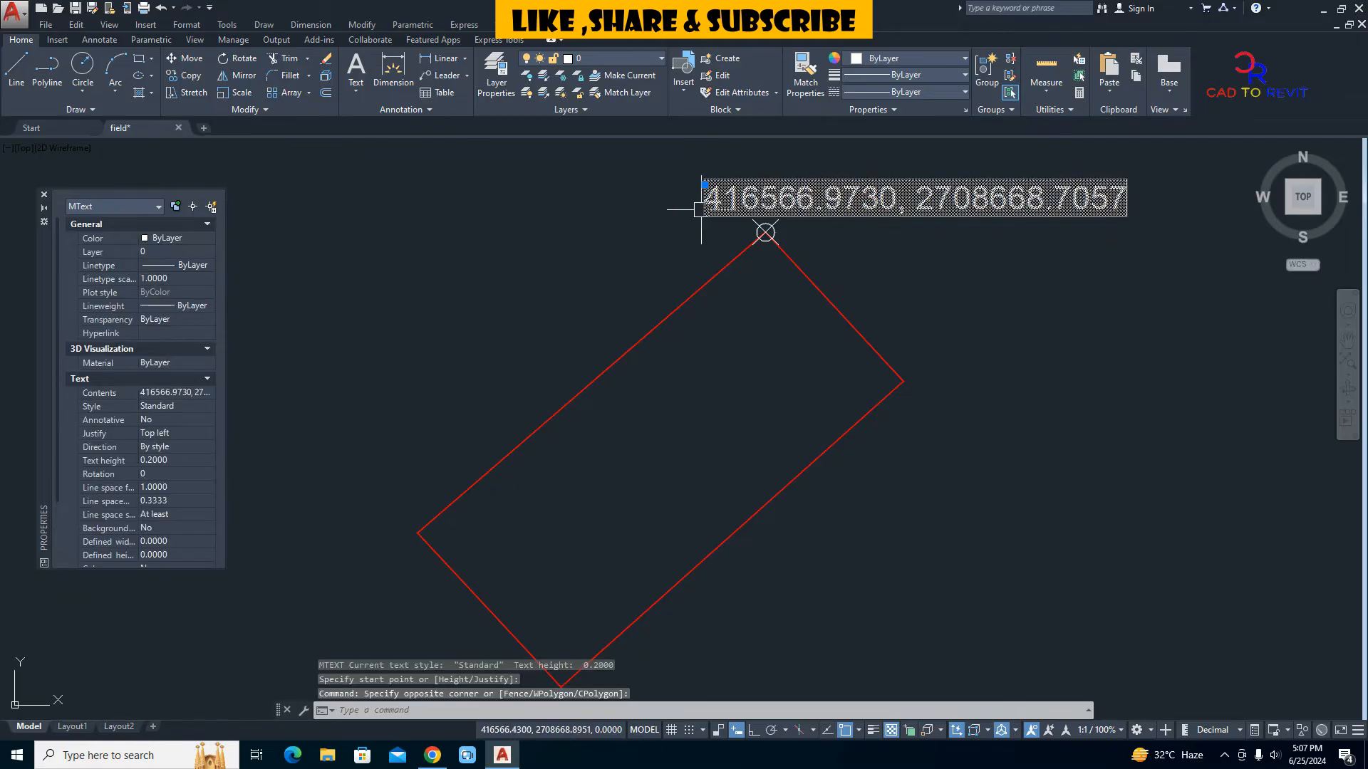
{"action": "left_click", "coordinate": [765, 231]}
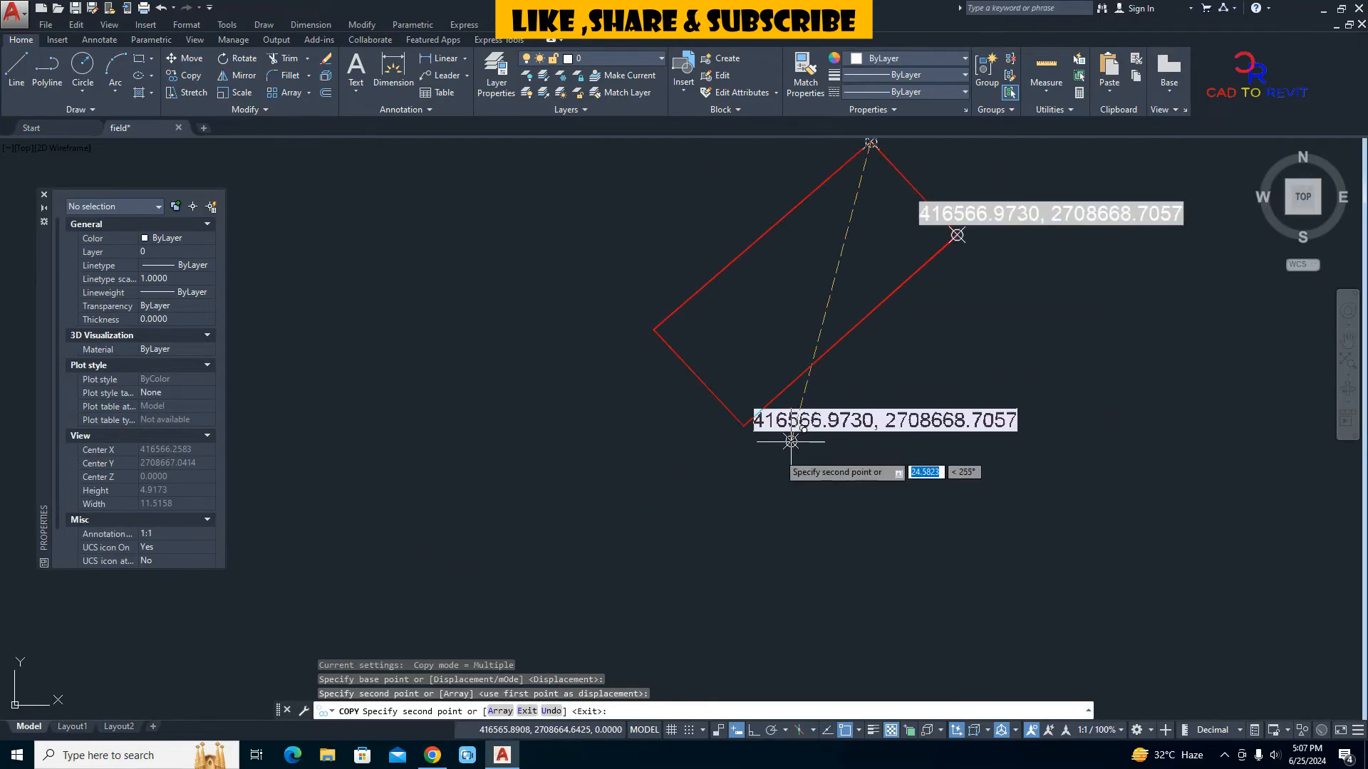
{"action": "mouse_move", "coordinate": [765, 436]}
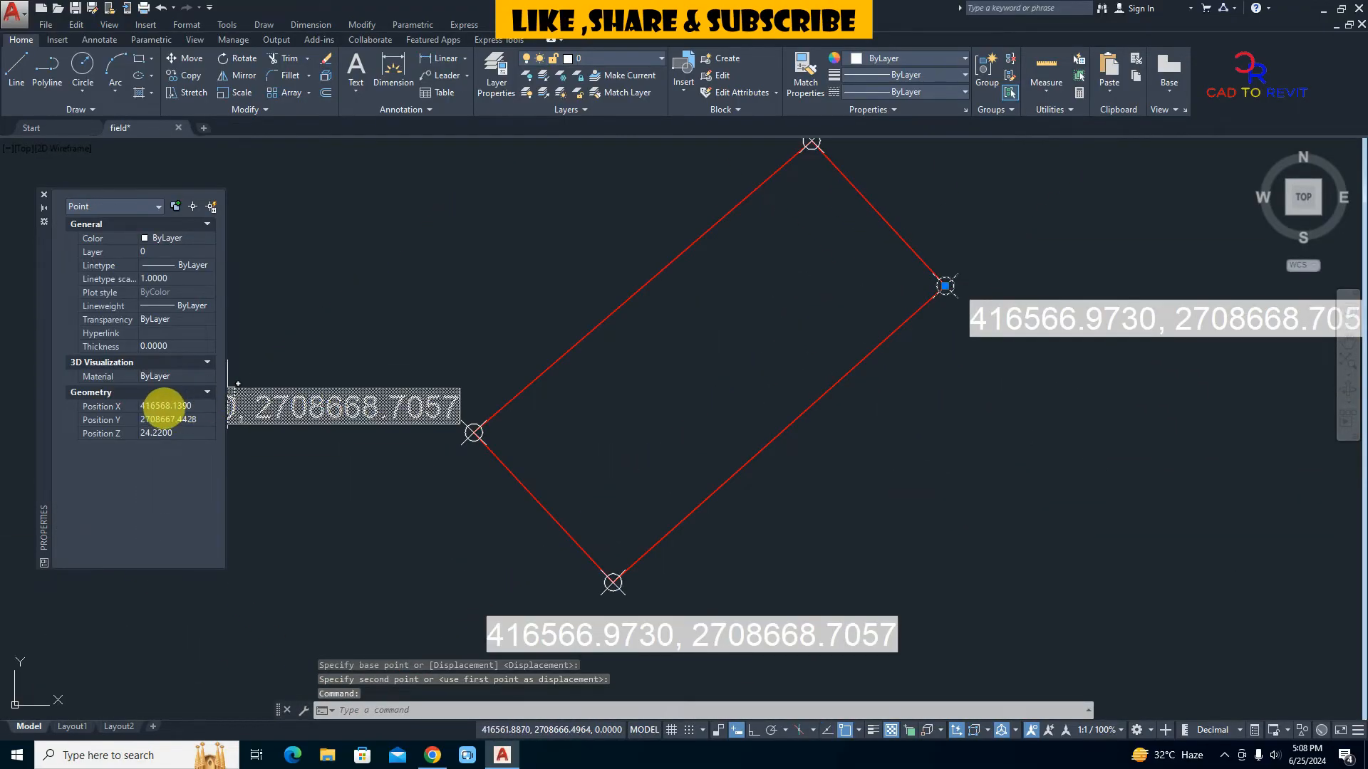
{"action": "mouse_move", "coordinate": [1032, 346]}
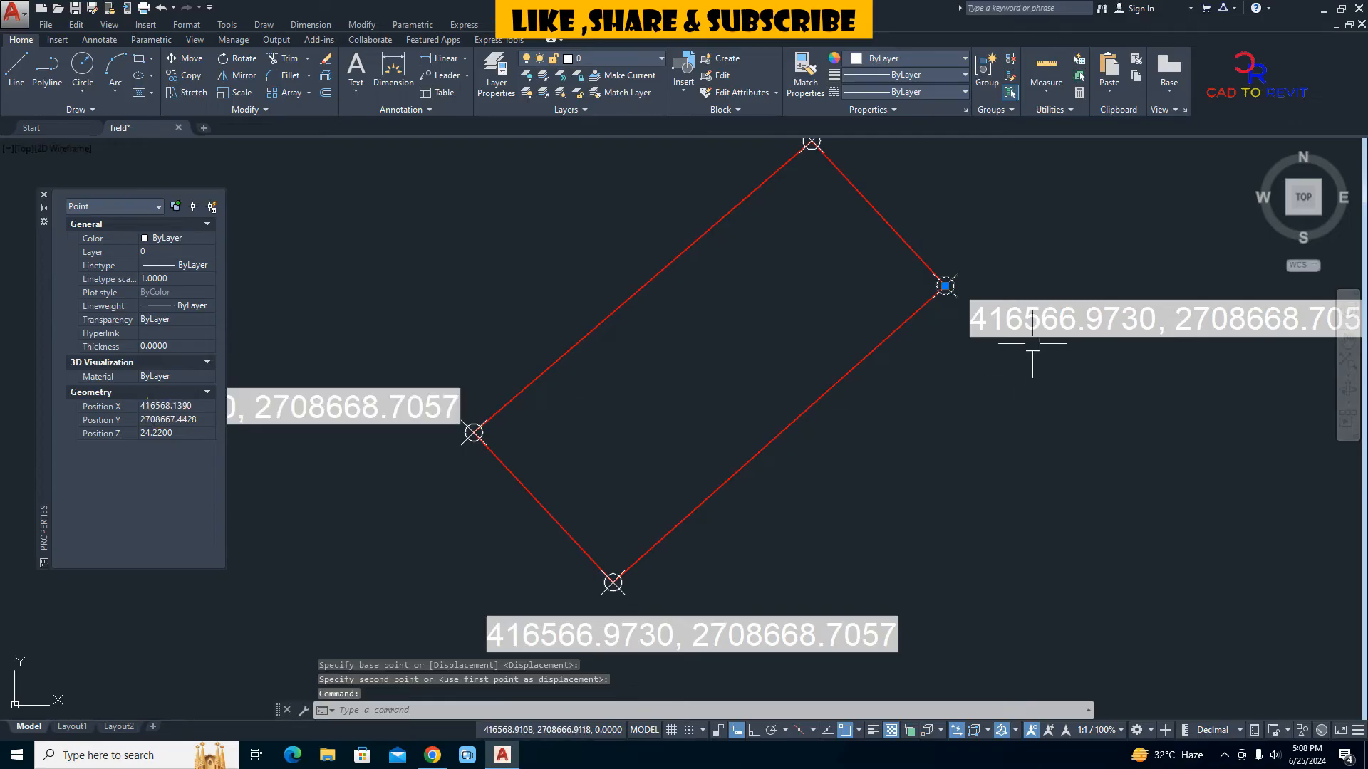
Finish copying the point and label to the remaining three corners and clear the selection
{"action": "key", "text": "Escape"}
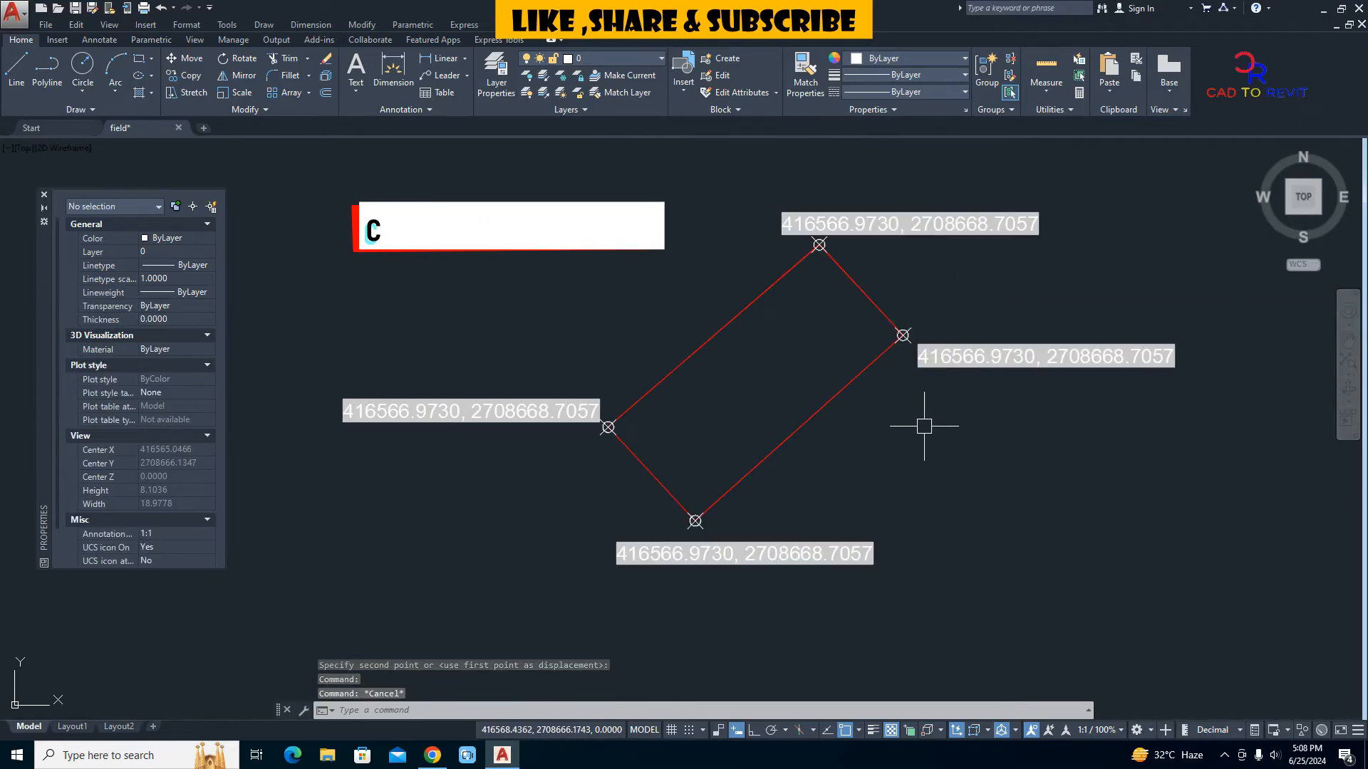
Run UPDATEFIELD so each corner label shows its own coordinates
{"action": "type", "text": "UPDATEFIELD"}
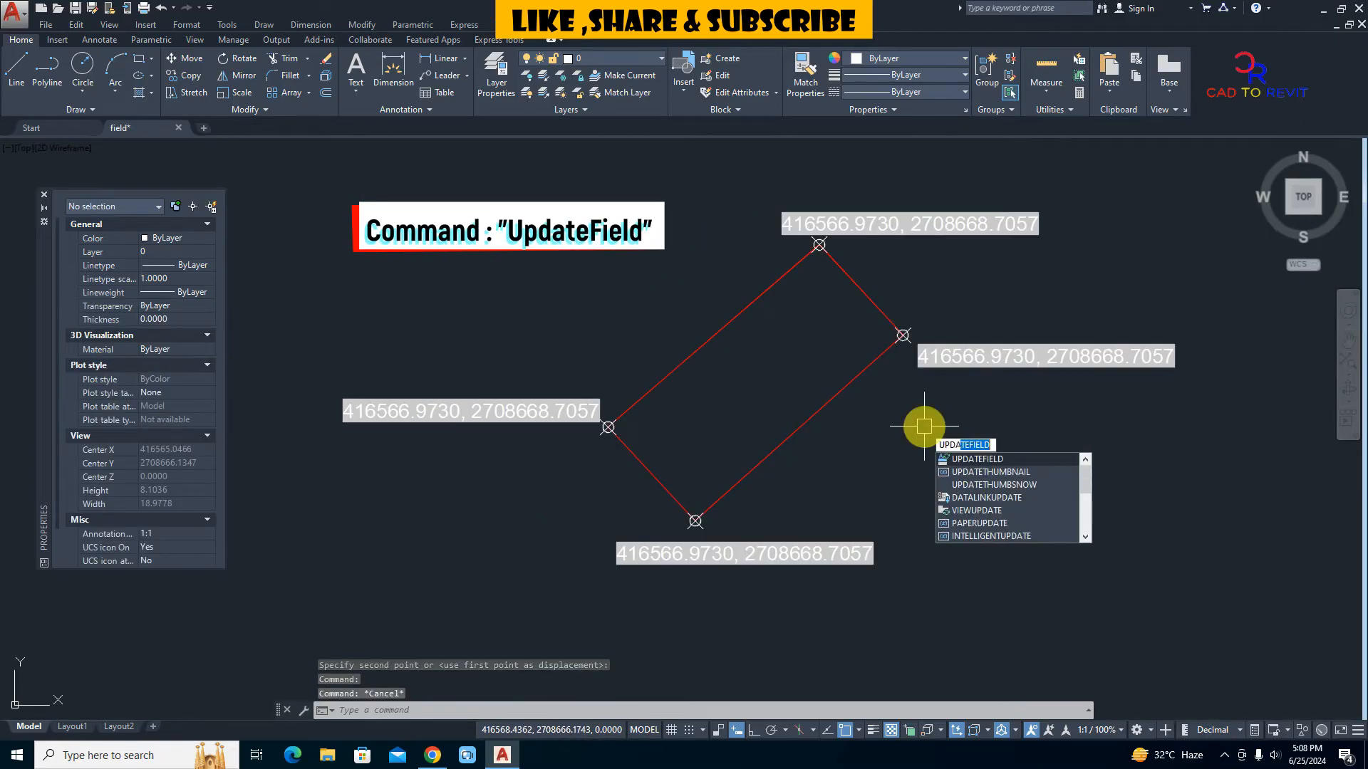
{"action": "left_click", "coordinate": [976, 459]}
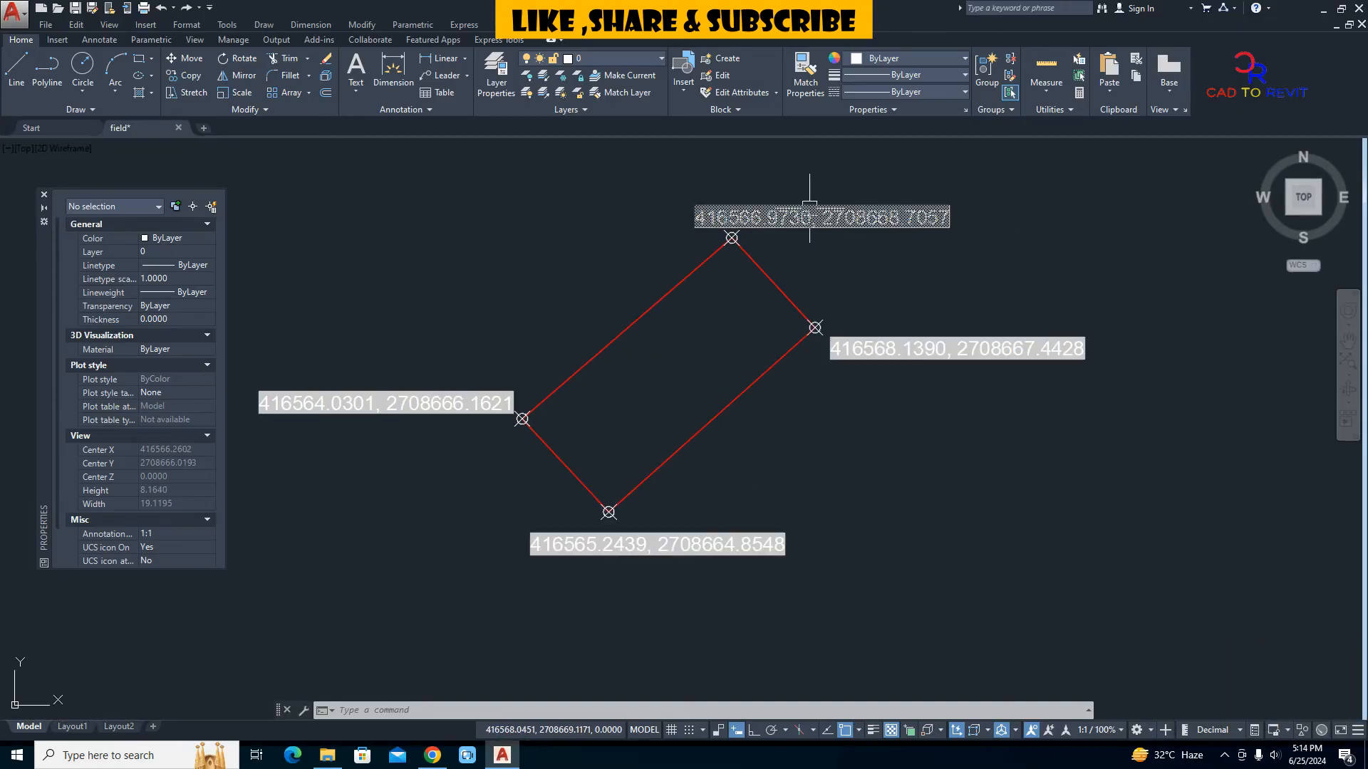
{"action": "mouse_move", "coordinate": [490, 482]}
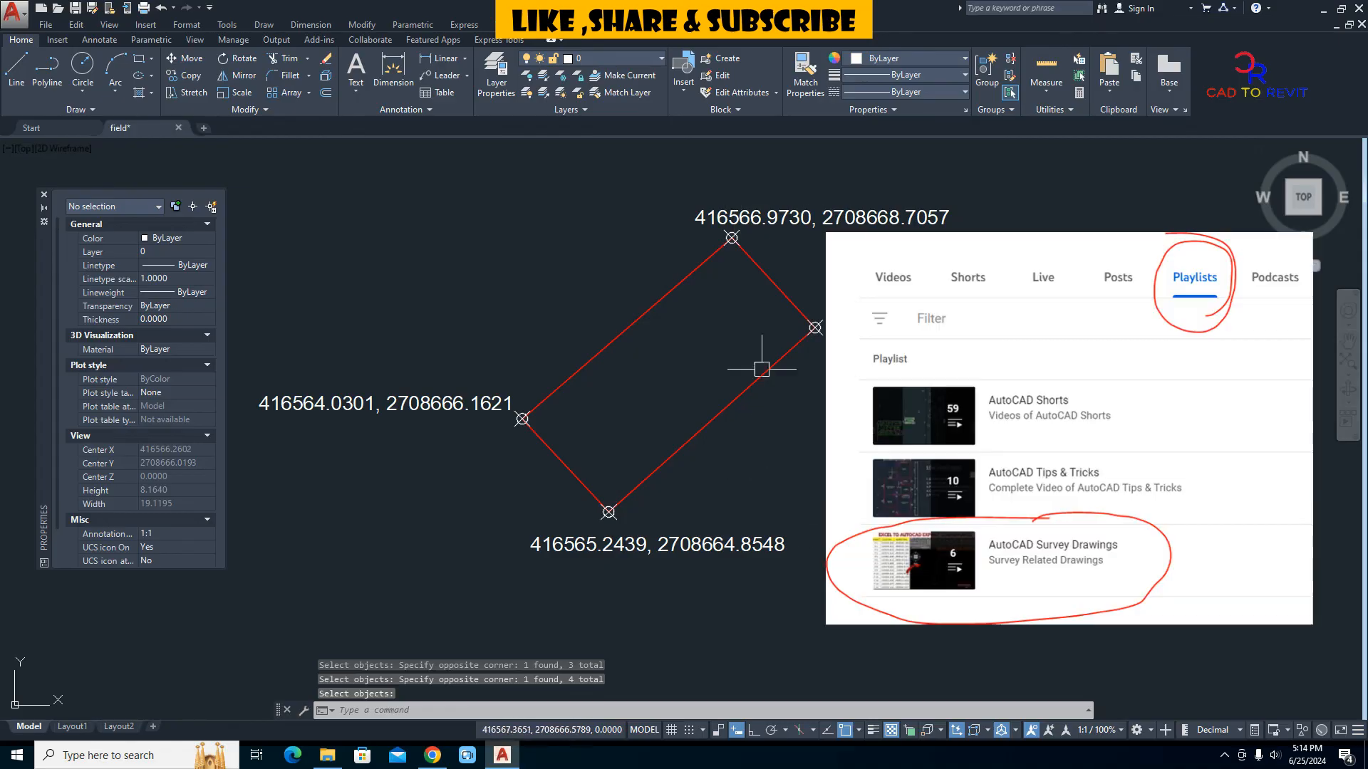
{"action": "mouse_move", "coordinate": [759, 366]}
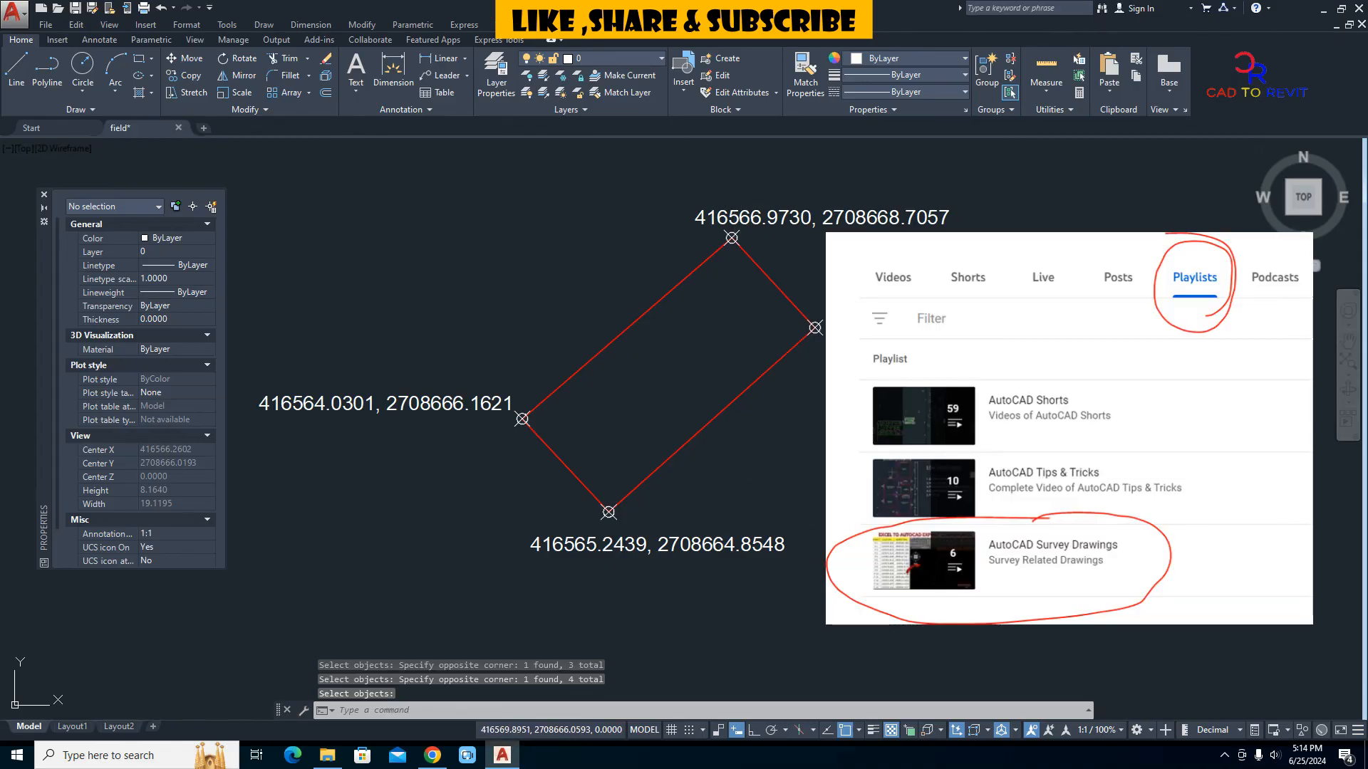